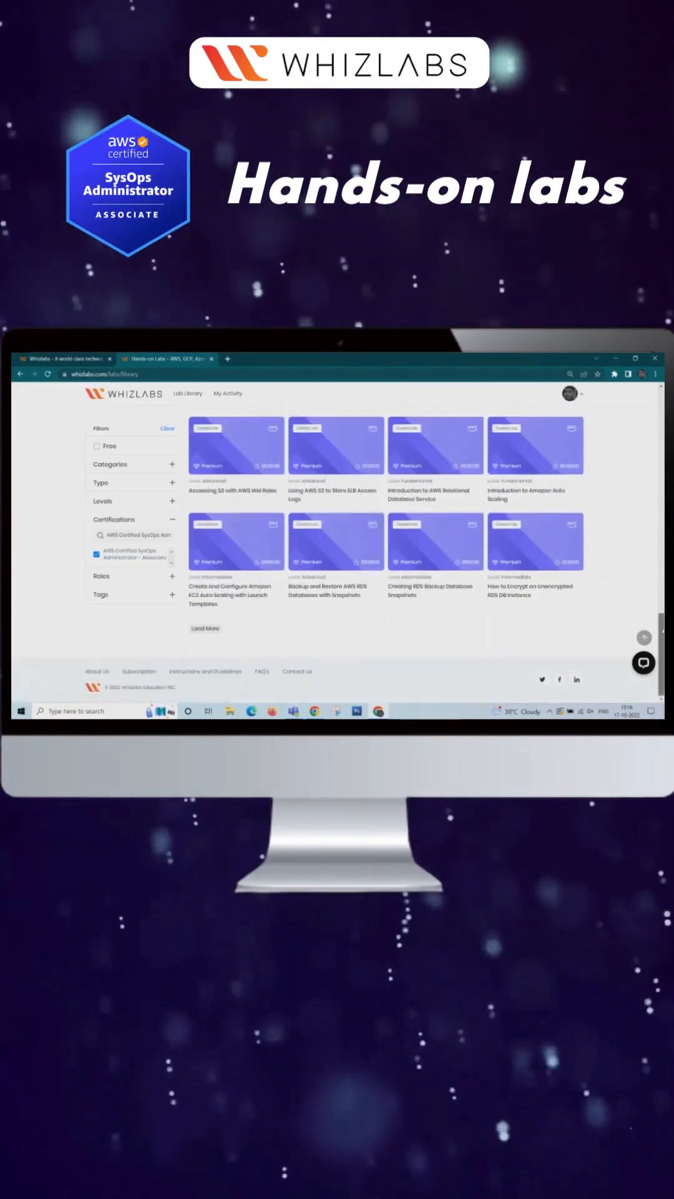
Launch the AWS Identity Access Management lab from the Whizlabs library.
{"action": "left_click", "coordinate": [237, 445]}
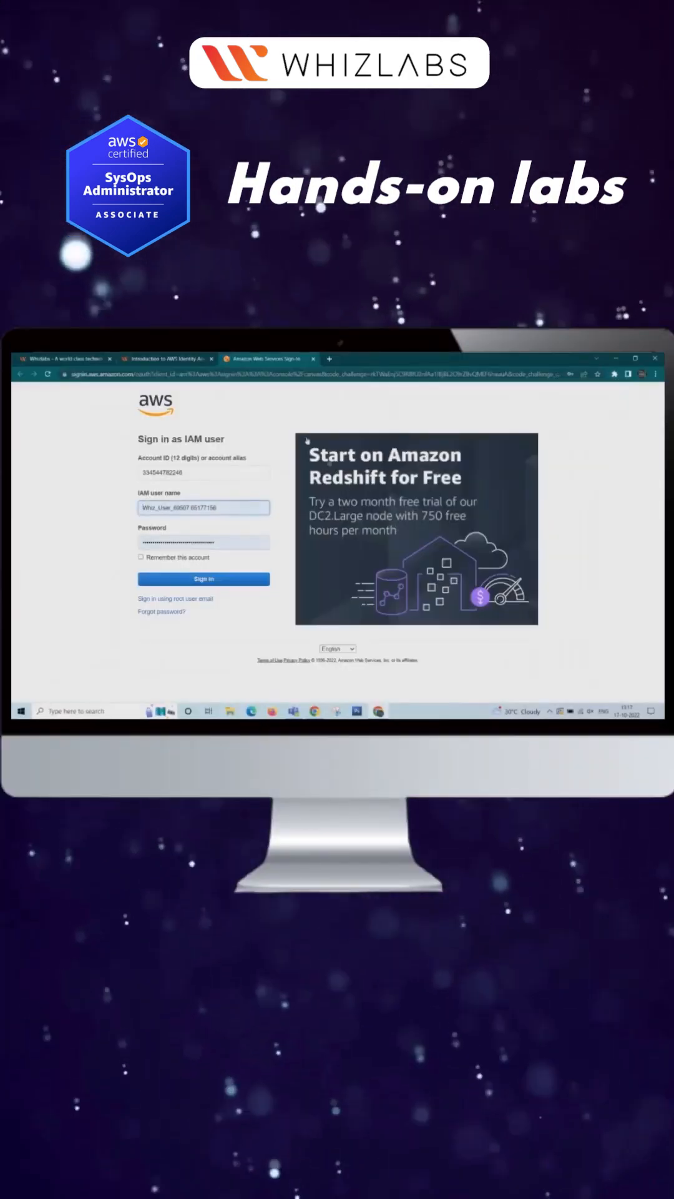
Sign in as the lab IAM user and bring up the IAM Users list.
{"action": "left_click", "coordinate": [204, 507]}
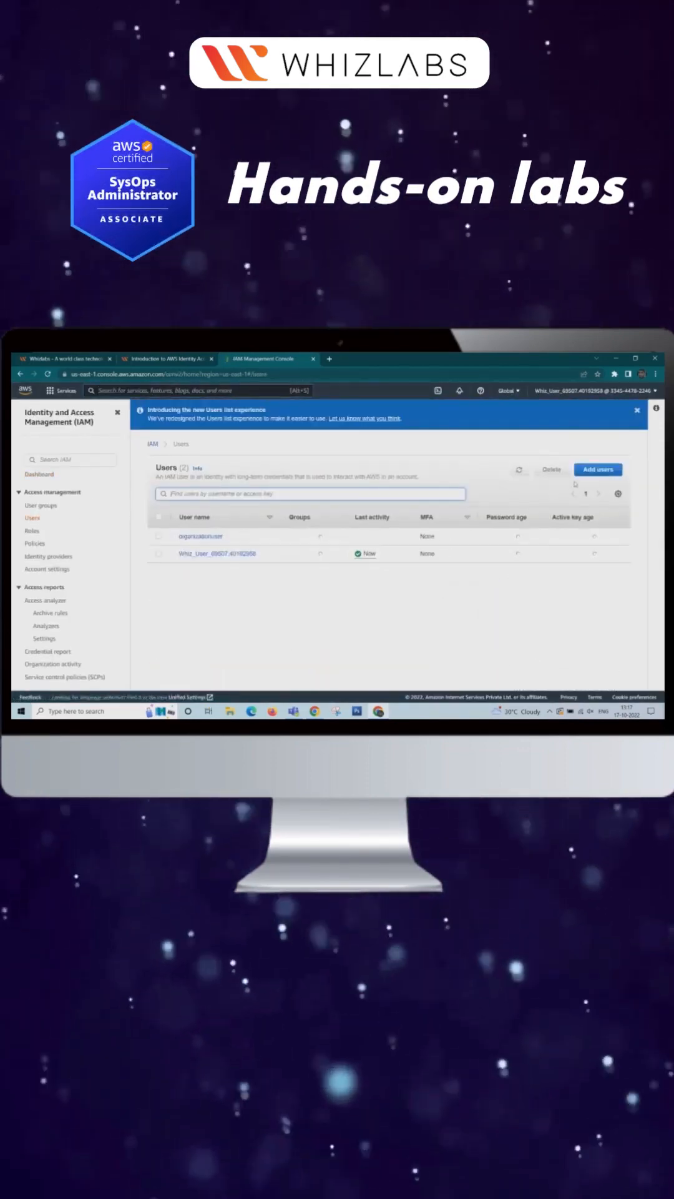
Add users John and Sarah with Password - AWS Management Console access and a custom password.
{"action": "left_click", "coordinate": [597, 469]}
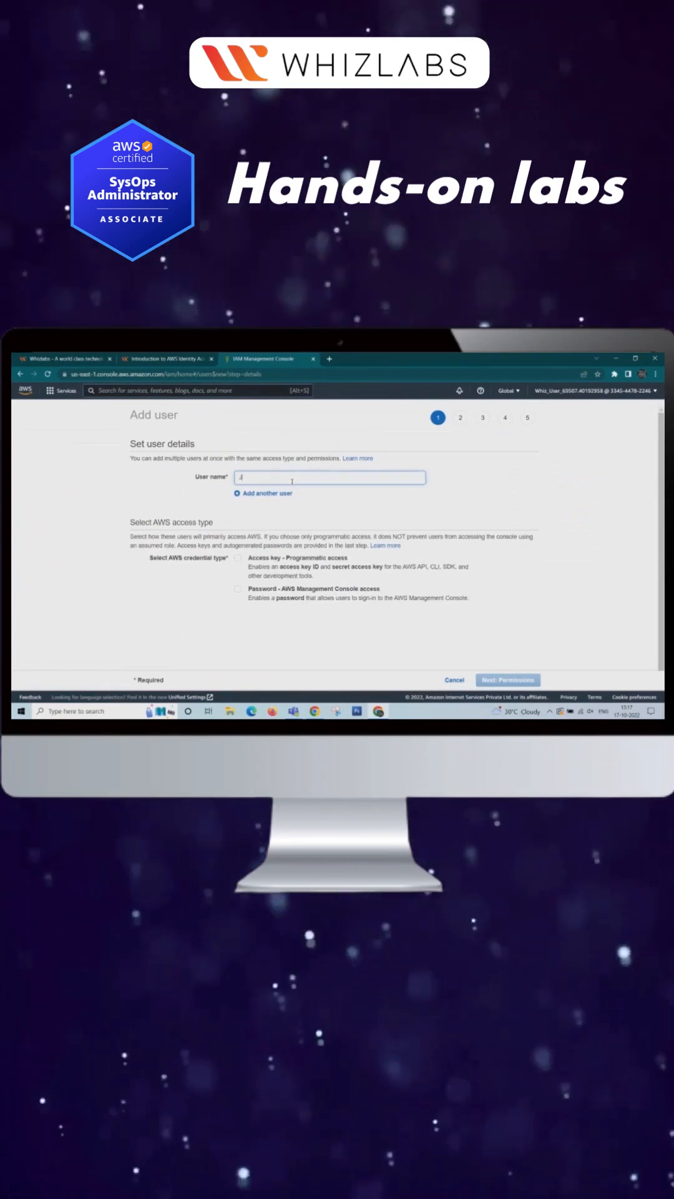
{"action": "type", "text": "Sarah"}
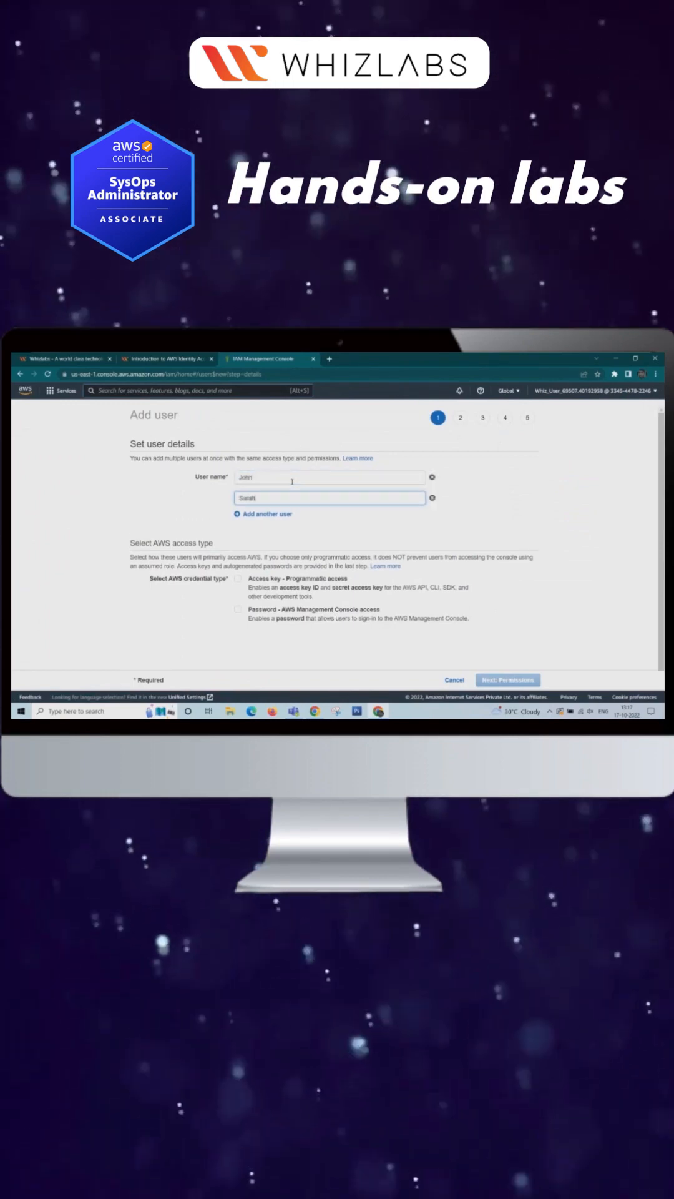
{"action": "left_click", "coordinate": [238, 609]}
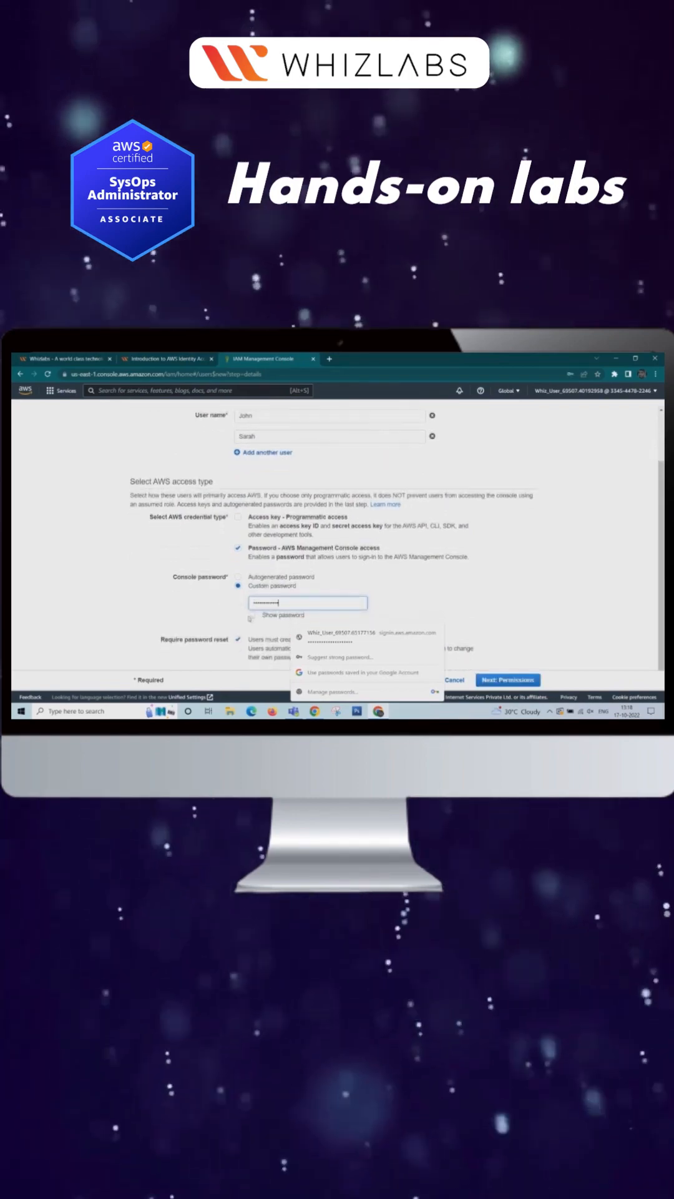
{"action": "left_click", "coordinate": [509, 680]}
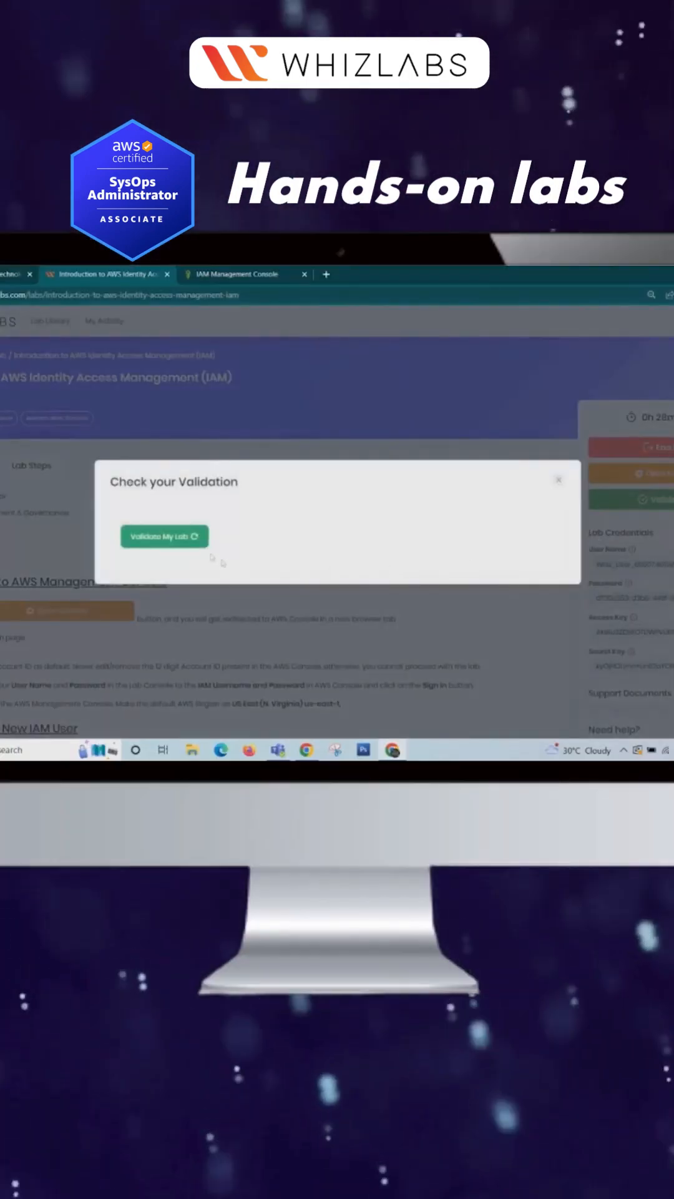
Run Validate My Lab and view the success status.
{"action": "left_click", "coordinate": [164, 536]}
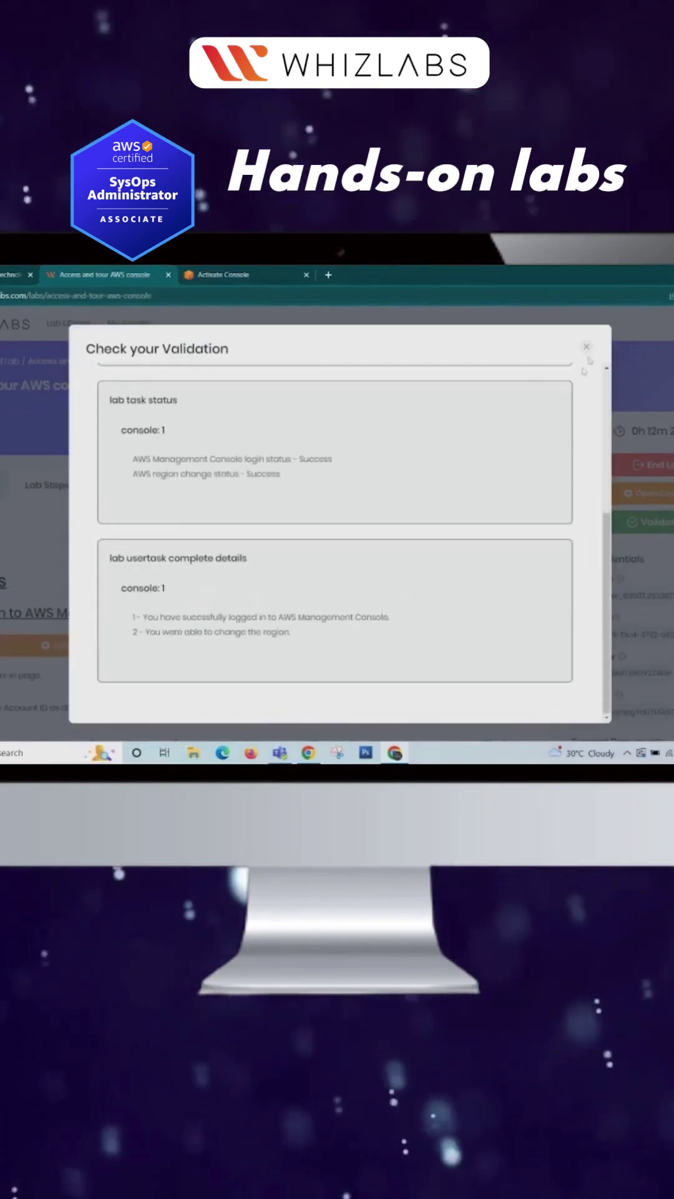